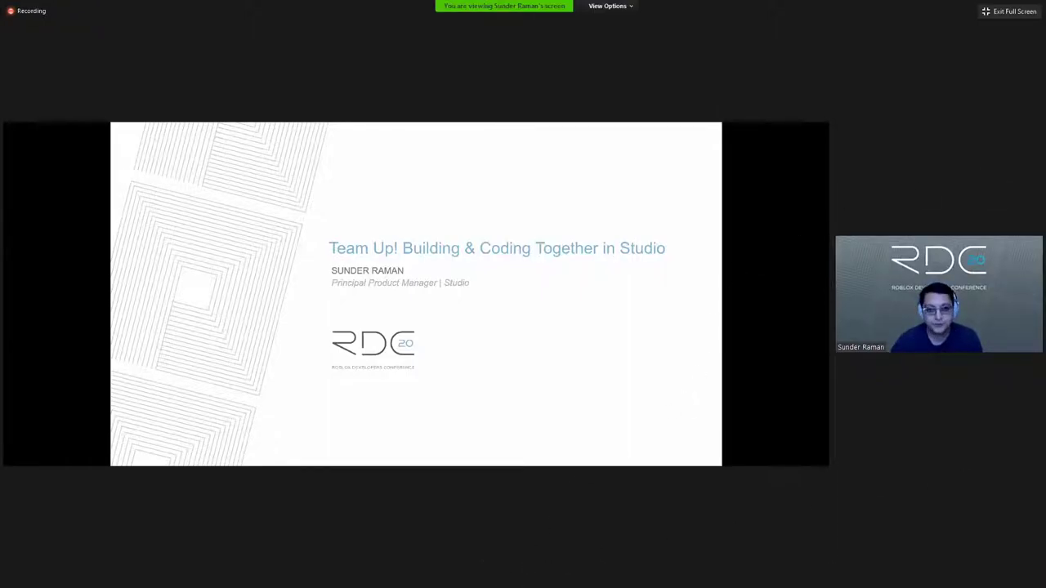
{"action": "mouse_move", "coordinate": [401, 374]}
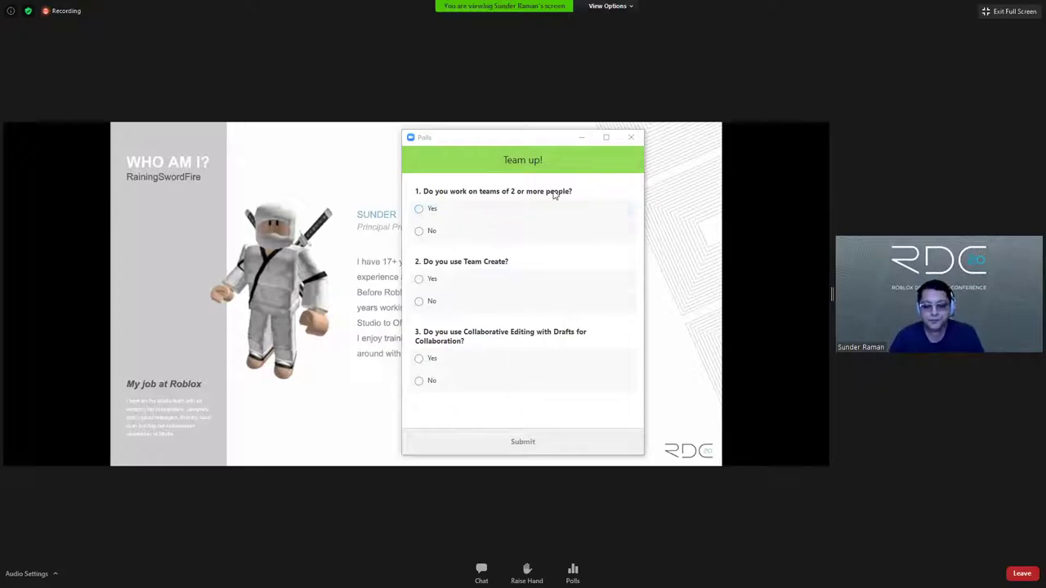
Answer No to the teams, Team Create and Collaborative Editing questions and submit the Team up! poll
{"action": "left_click", "coordinate": [420, 230]}
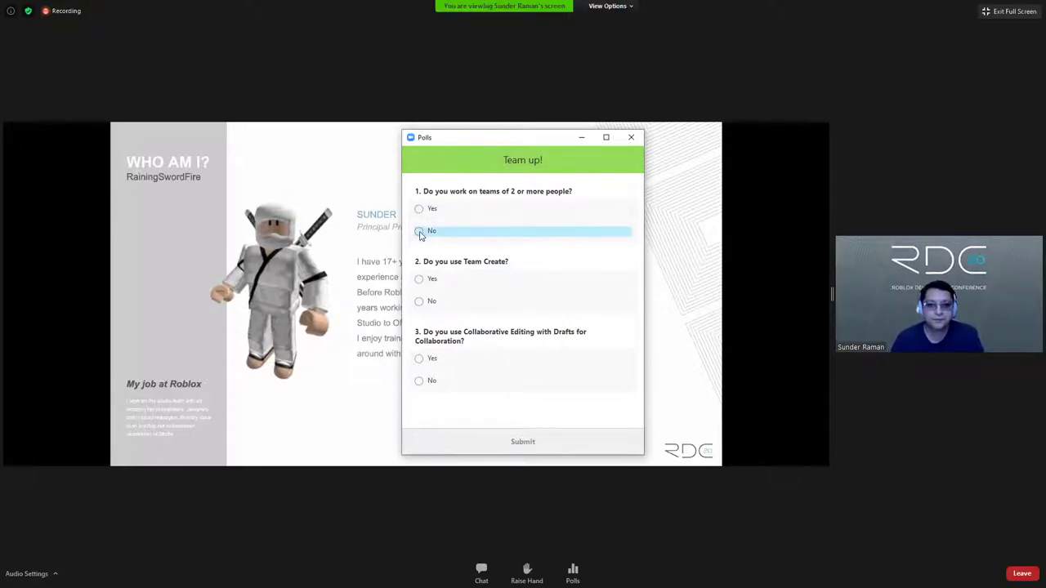
{"action": "left_click", "coordinate": [419, 231]}
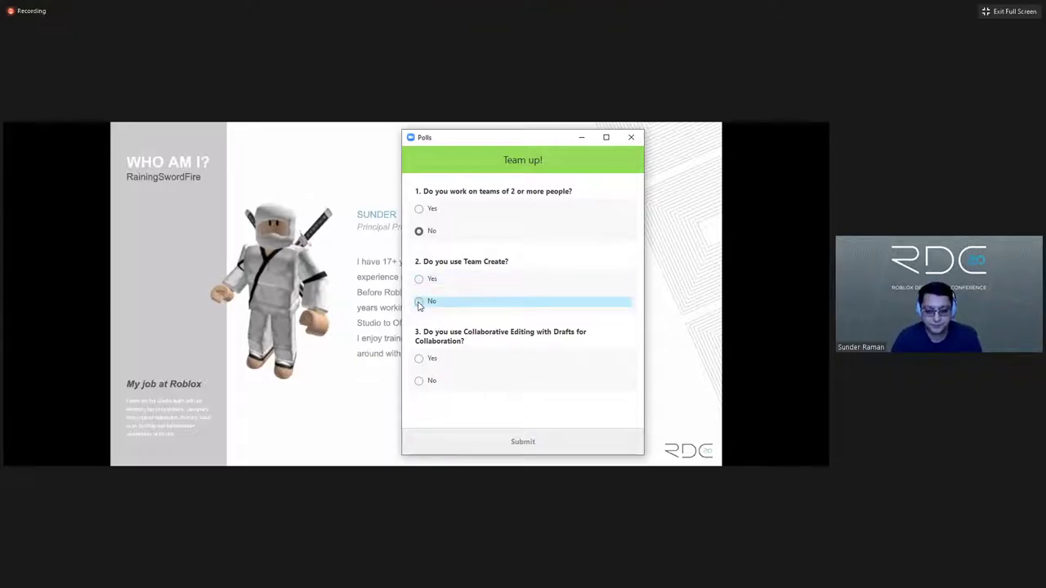
{"action": "left_click", "coordinate": [419, 301]}
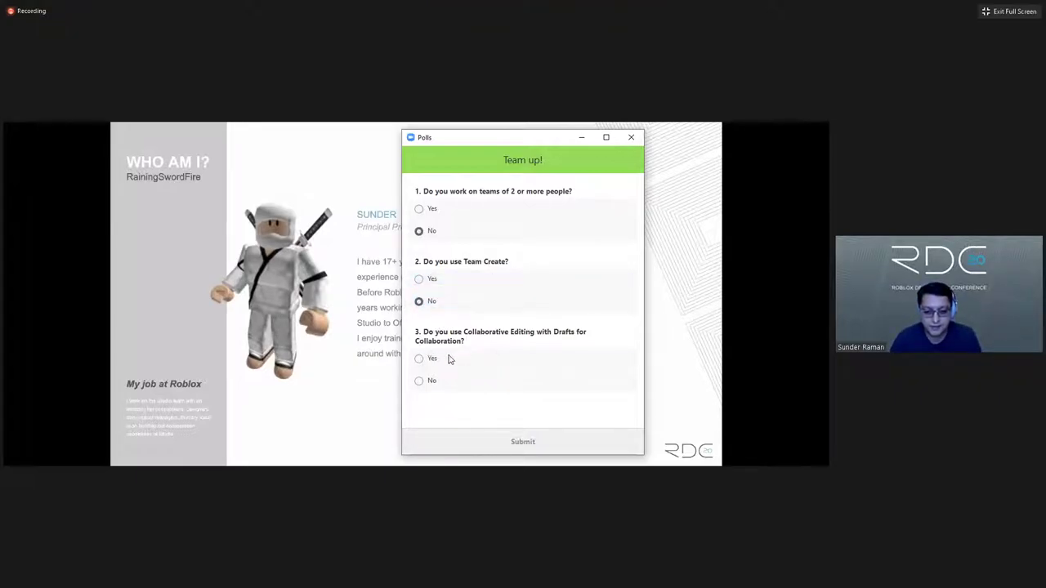
{"action": "left_click", "coordinate": [419, 358]}
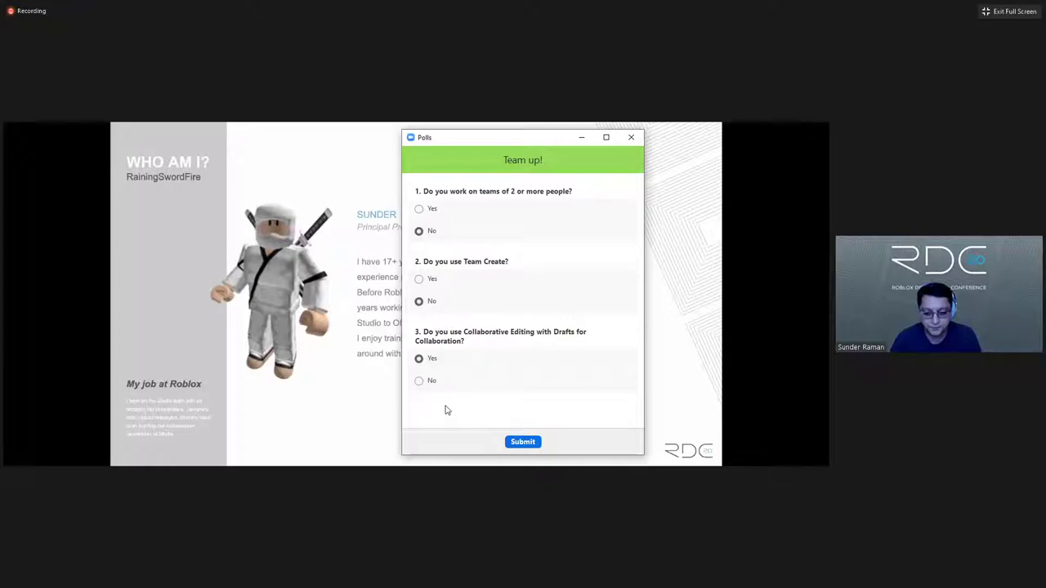
{"action": "left_click", "coordinate": [419, 381]}
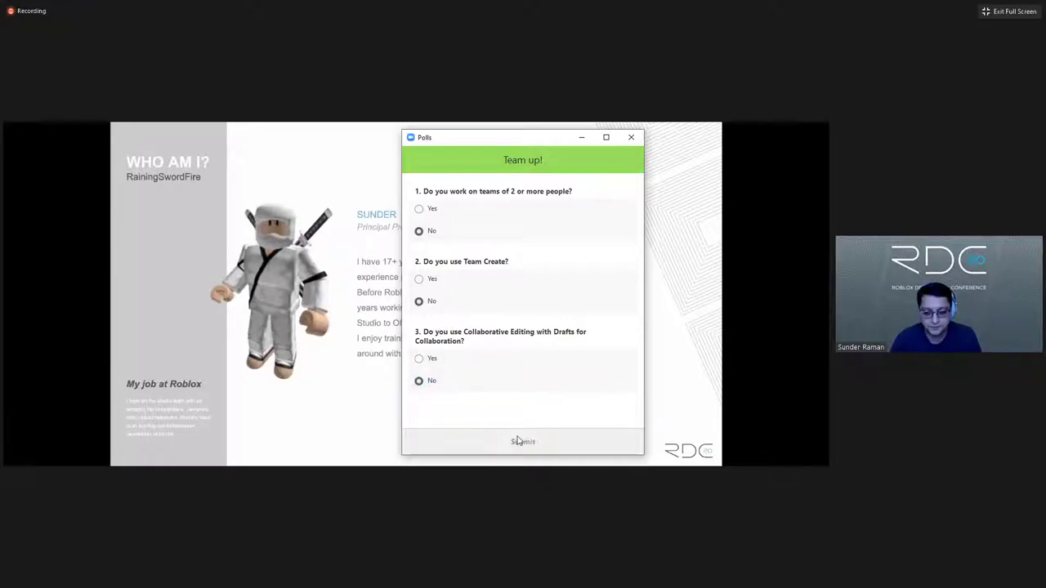
{"action": "left_click", "coordinate": [523, 441]}
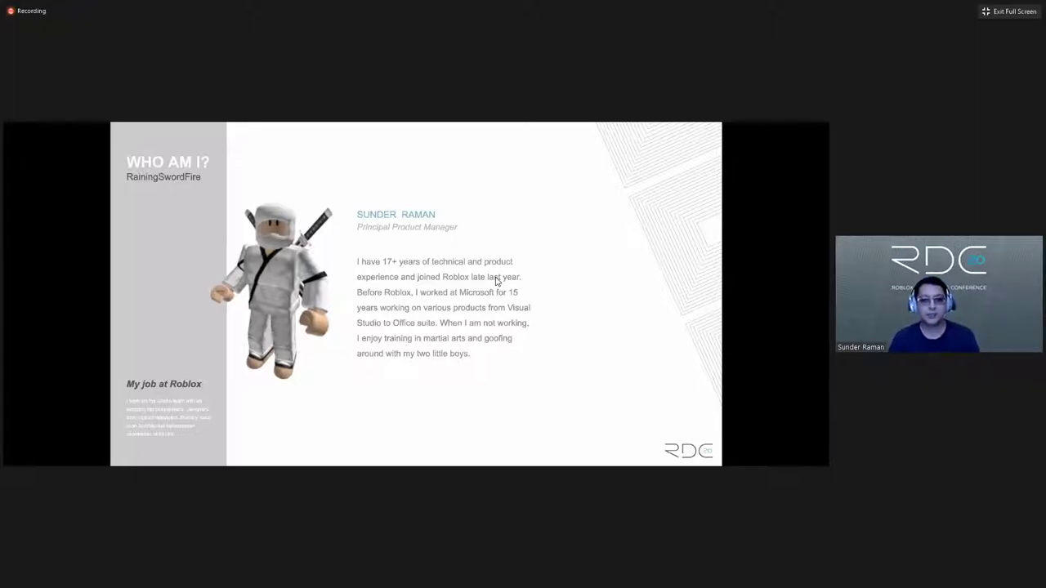
{"action": "mouse_move", "coordinate": [447, 172]}
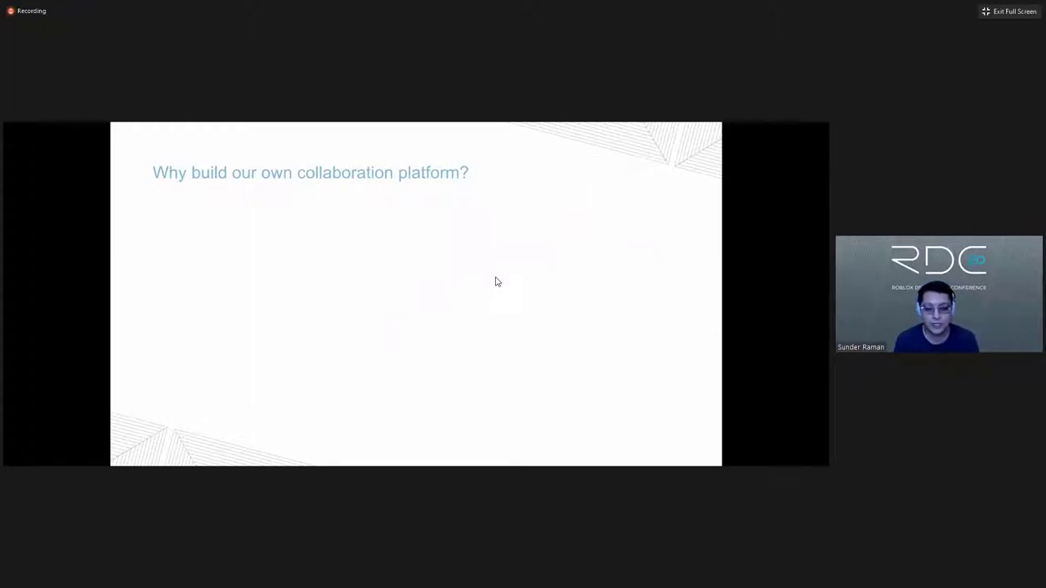
{"action": "mouse_move", "coordinate": [712, 240]}
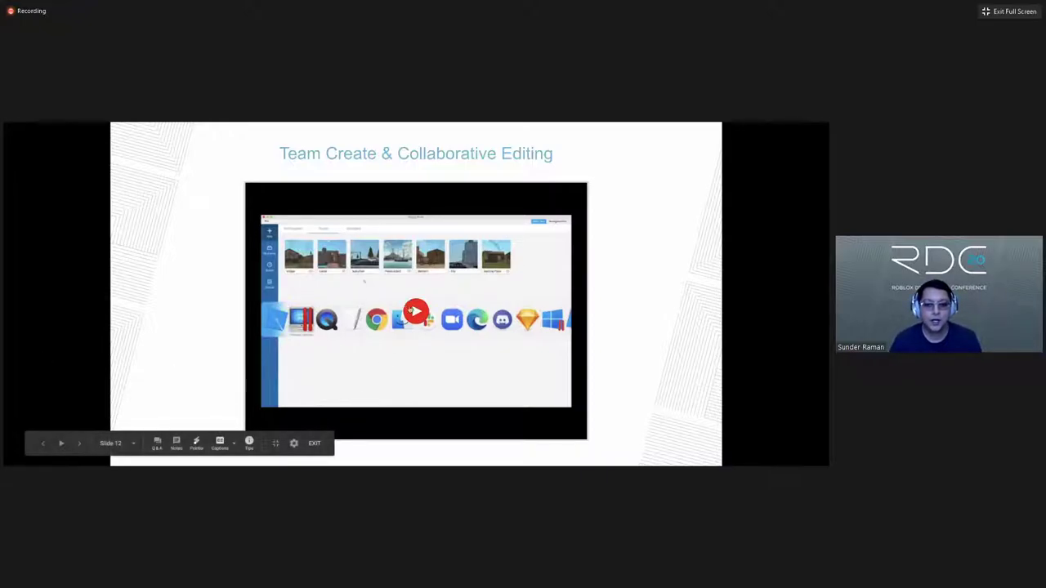
{"action": "left_click", "coordinate": [415, 310]}
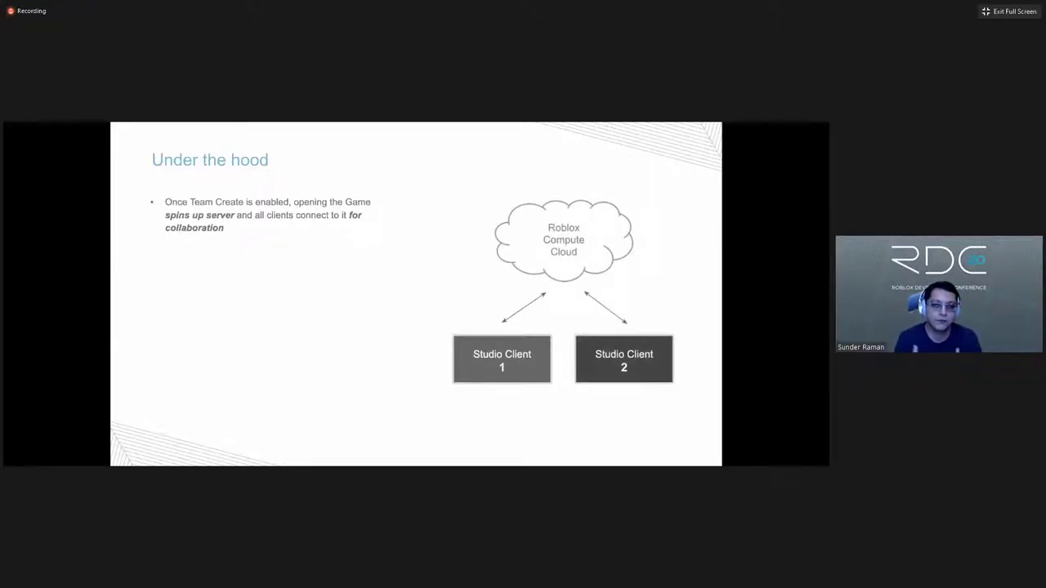
{"action": "mouse_move", "coordinate": [695, 335]}
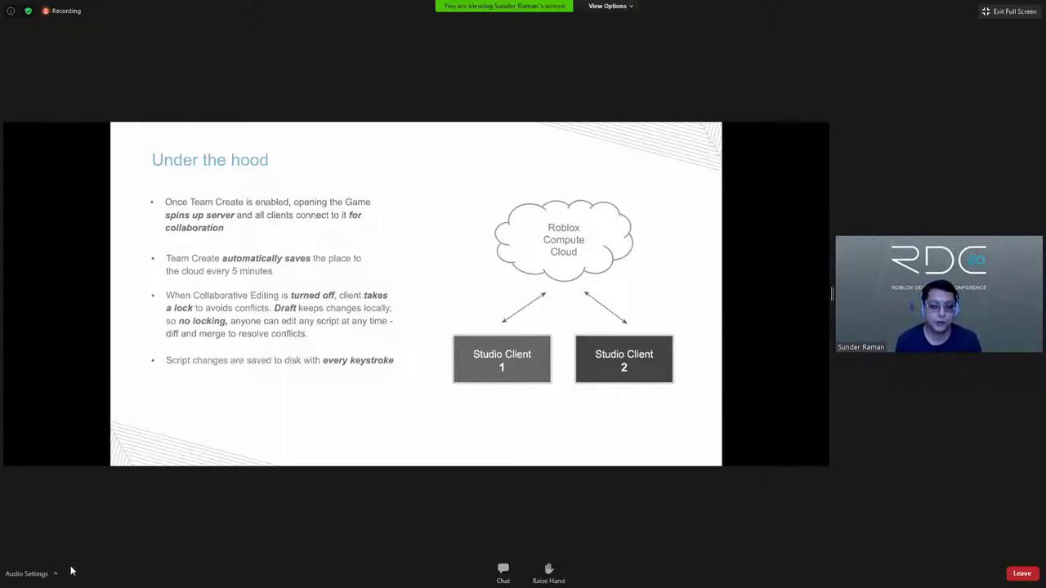
View the speaker device list from the audio controls, then close Settings to return to the slide
{"action": "left_click", "coordinate": [26, 573]}
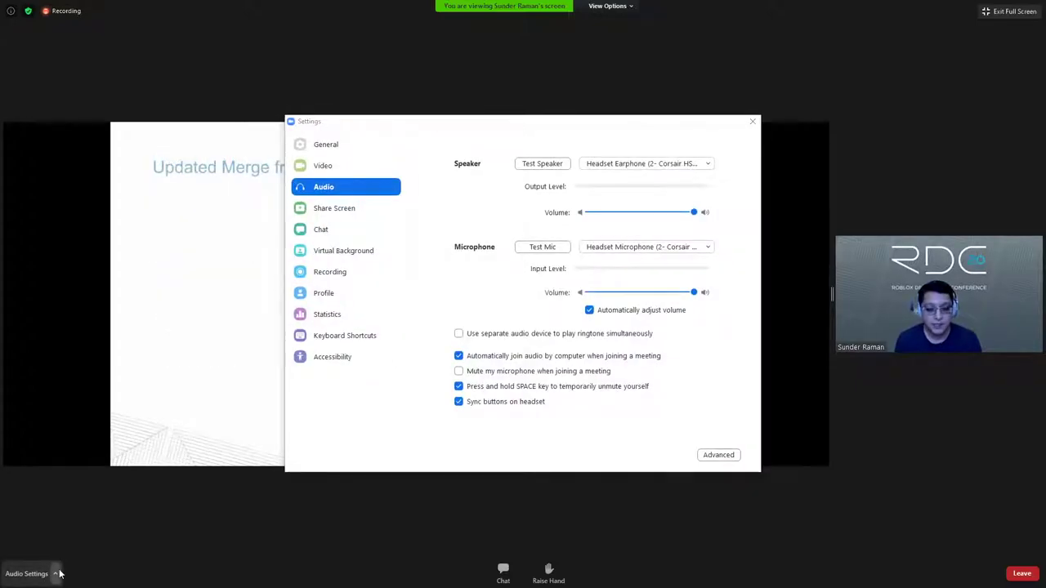
{"action": "left_click", "coordinate": [56, 573]}
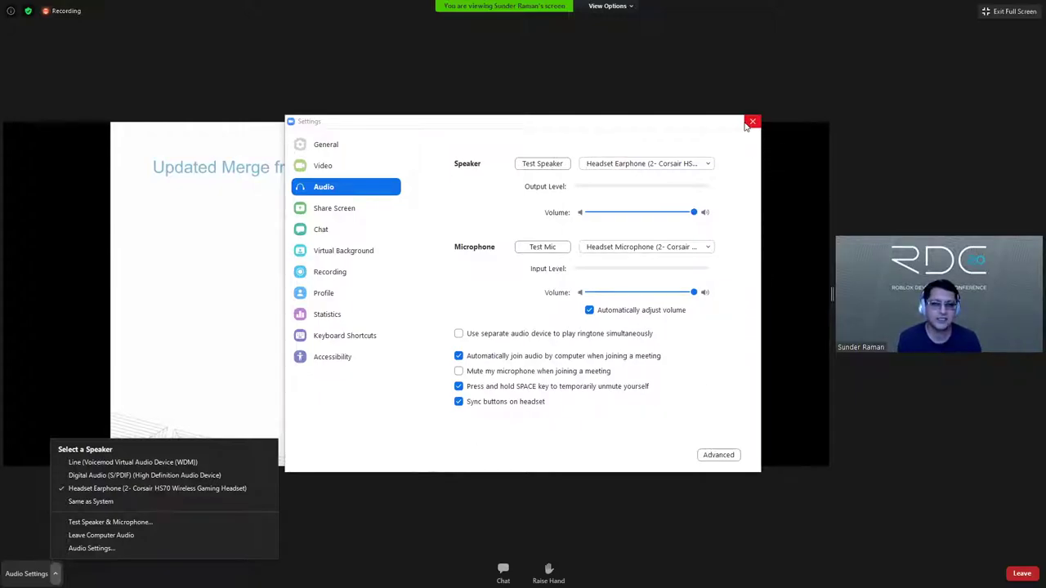
{"action": "left_click", "coordinate": [752, 121]}
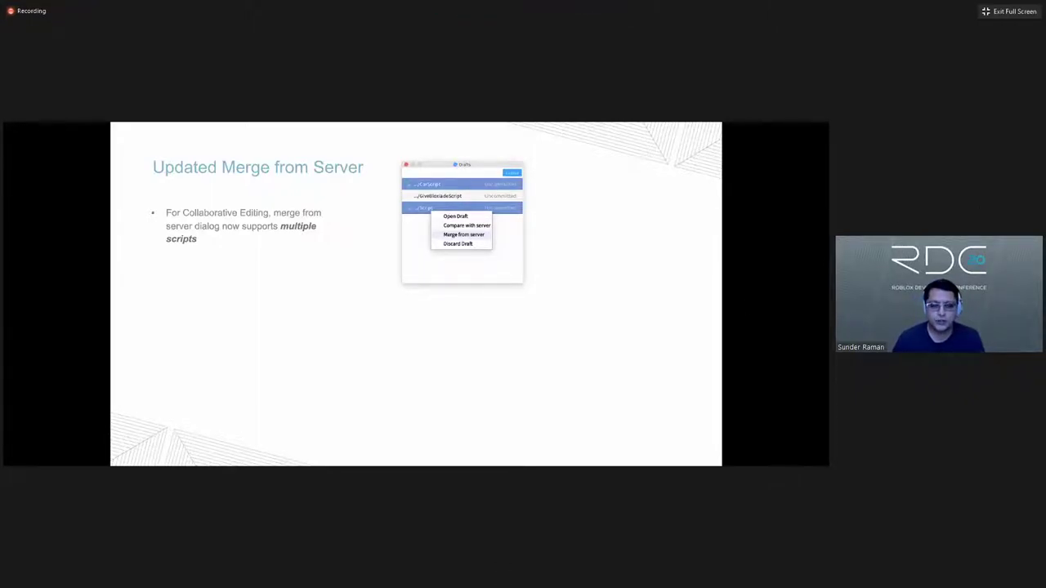
{"action": "left_click", "coordinate": [464, 235]}
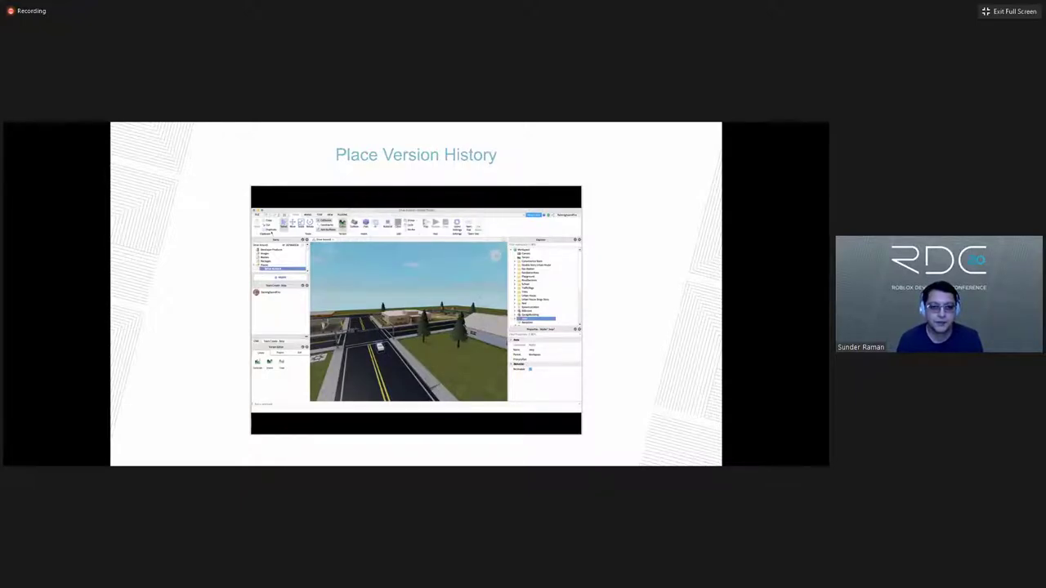
{"action": "left_click", "coordinate": [260, 215]}
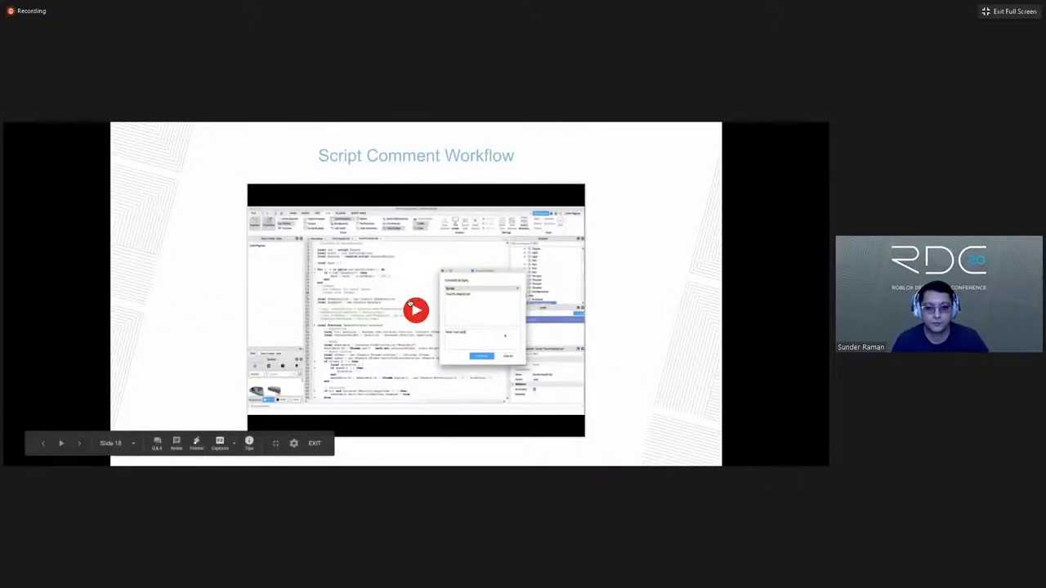
{"action": "left_click", "coordinate": [416, 311]}
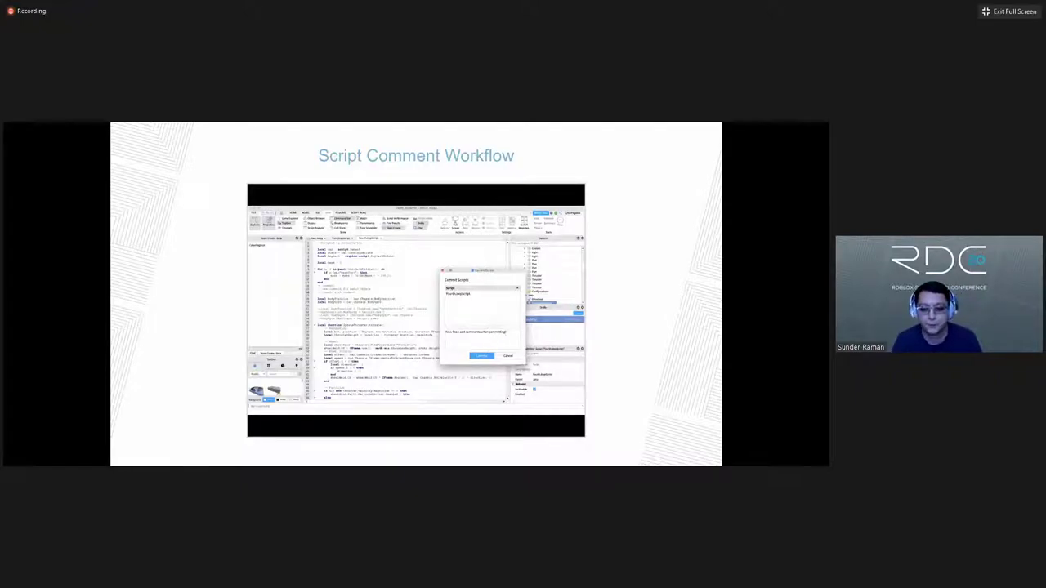
{"action": "left_click", "coordinate": [480, 356]}
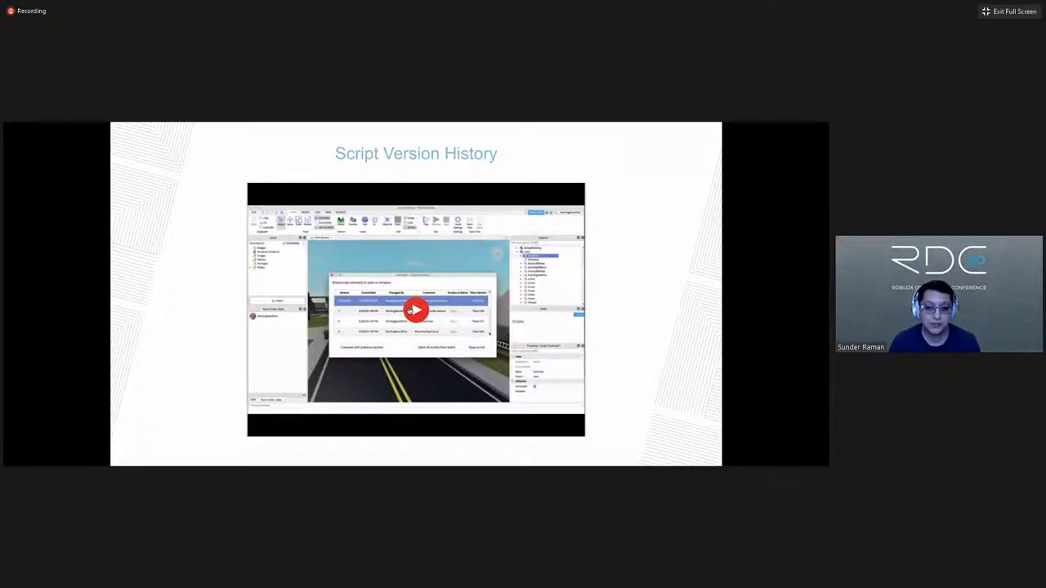
{"action": "left_click", "coordinate": [415, 310]}
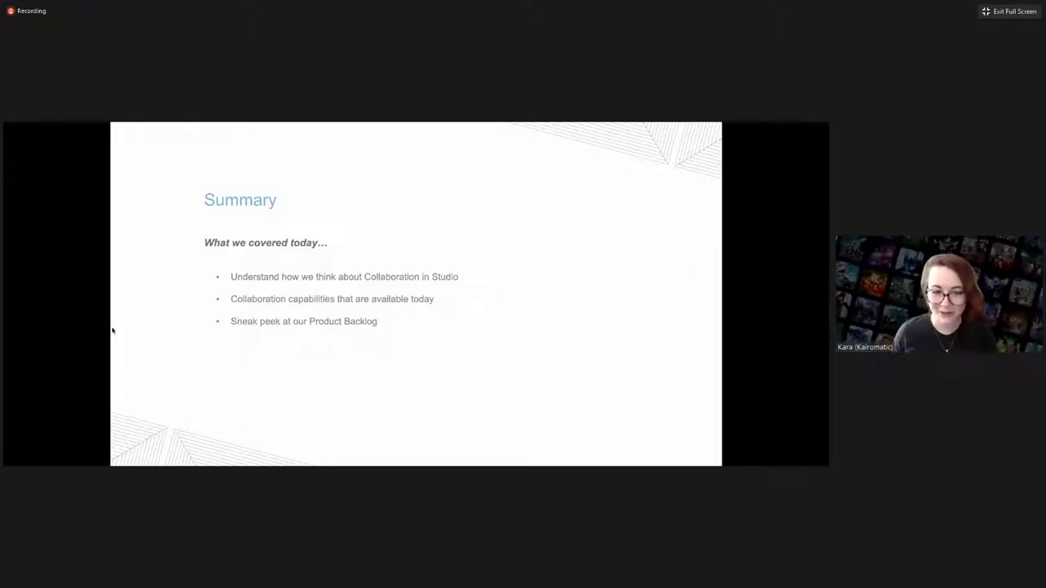
{"action": "mouse_move", "coordinate": [490, 148]}
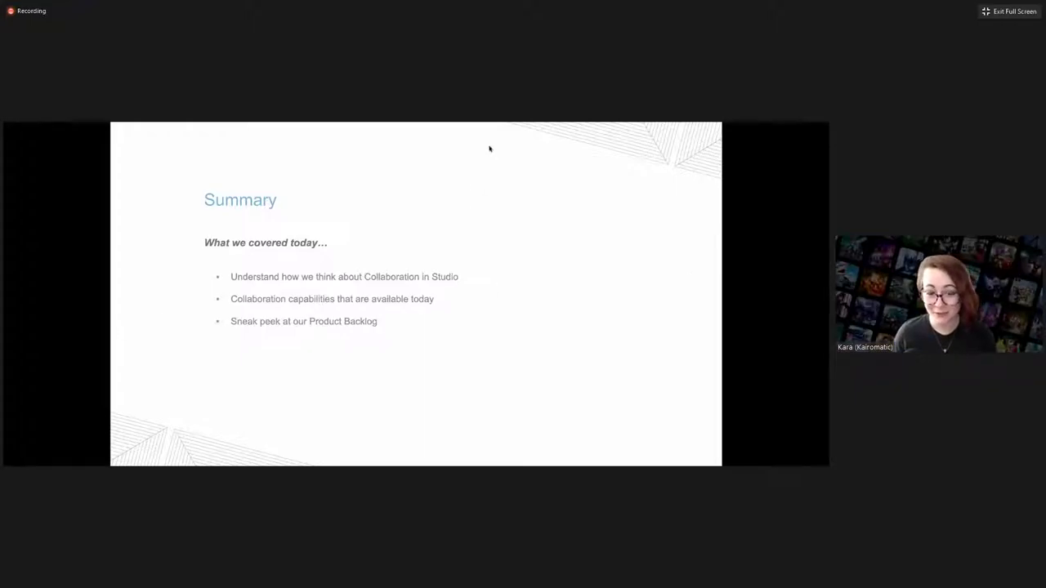